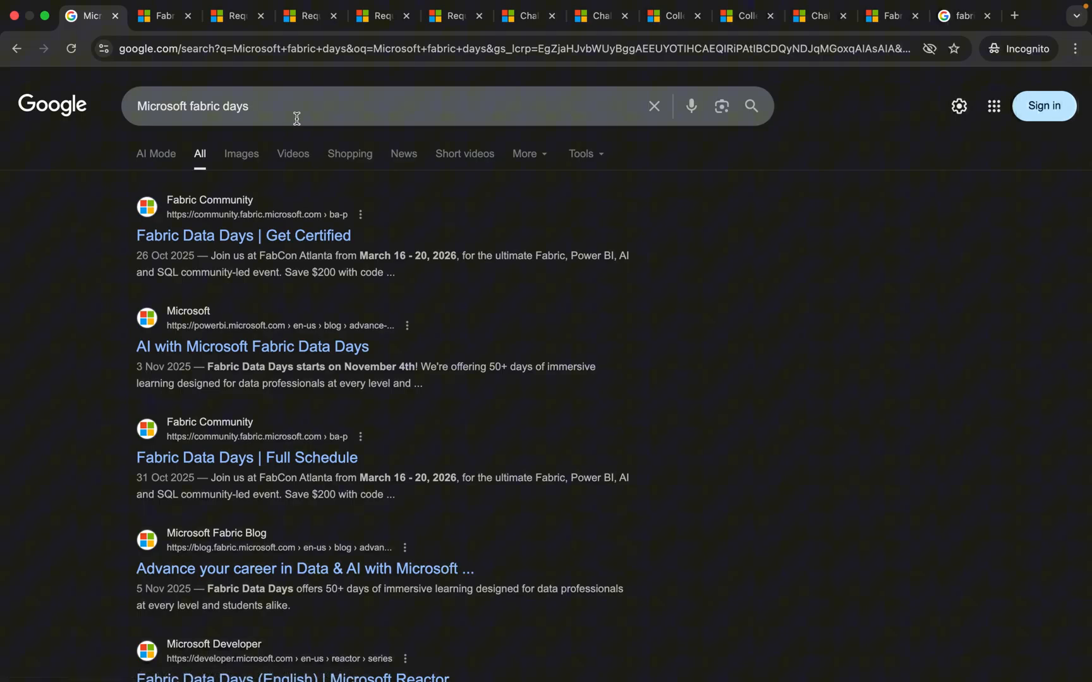
mouse_move(258, 241)
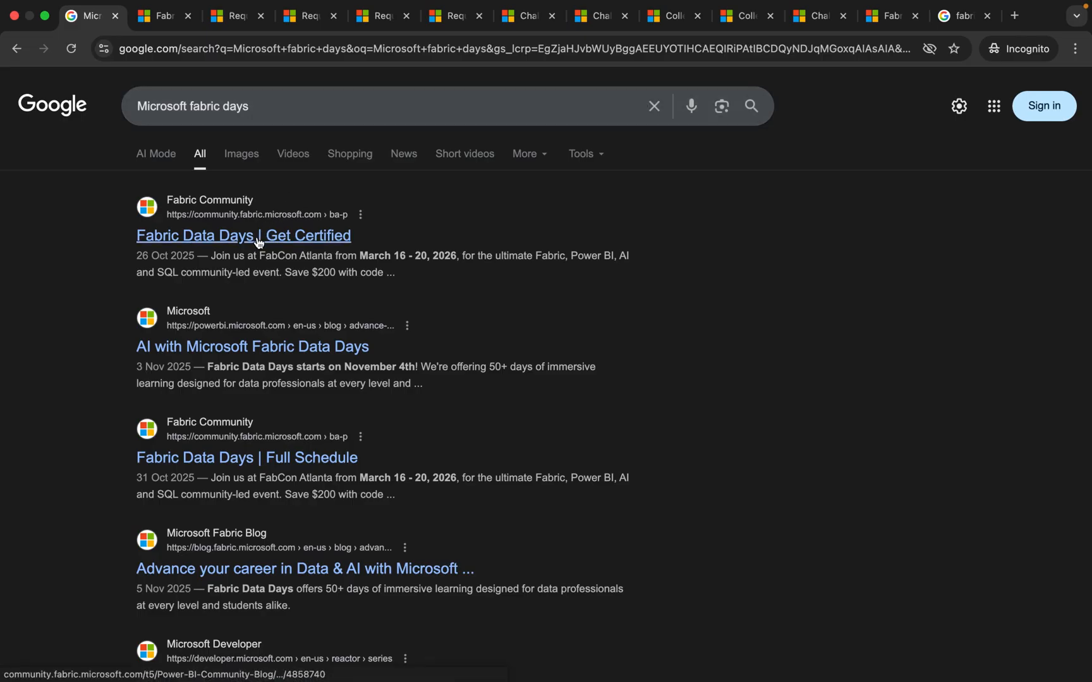
Step: Open the 'Fabric Data Days | Get Certified' result from the Google search
left_click(243, 235)
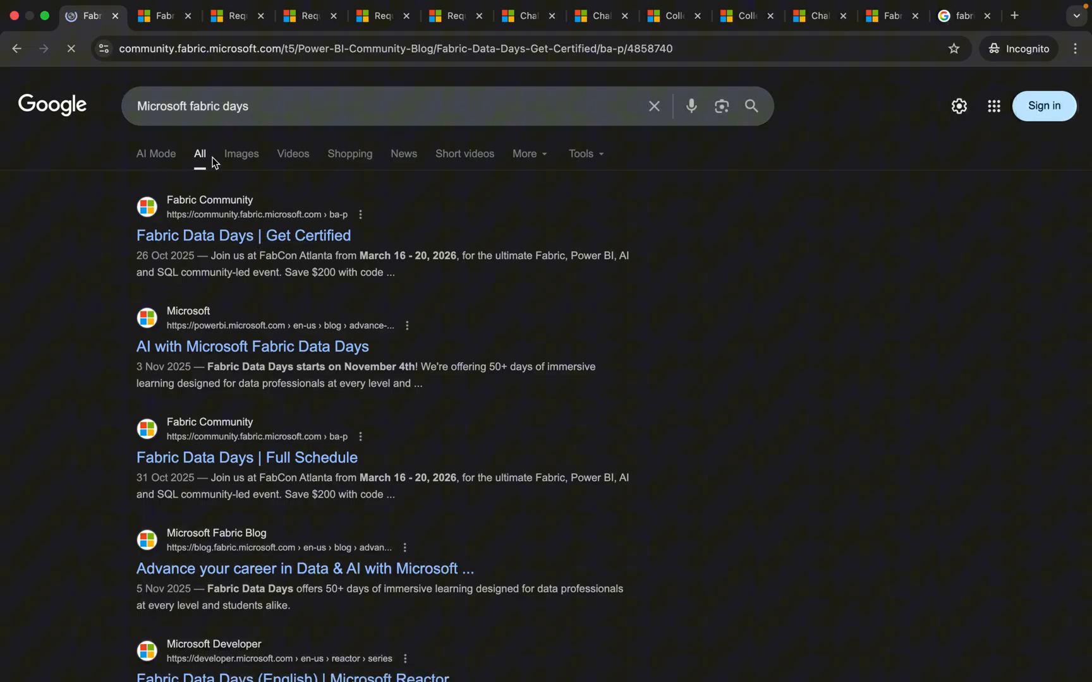
Step: Scroll the post to the 'Get certified at a discount' offers and DP-700/DP-600 resources
left_click(243, 235)
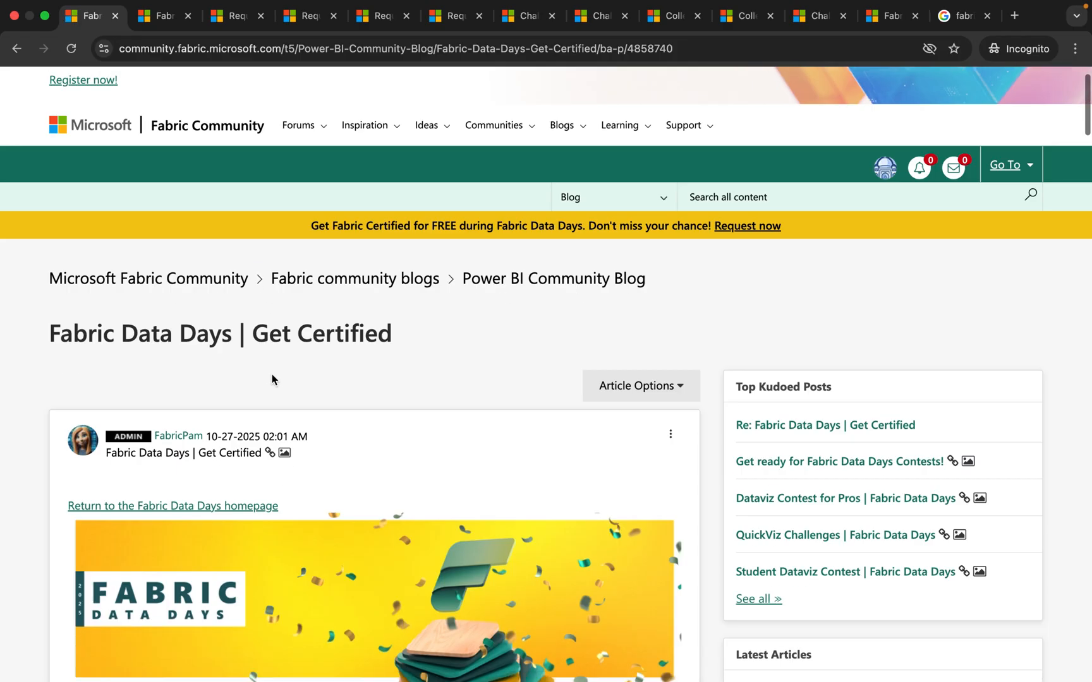
scroll("down", 3)
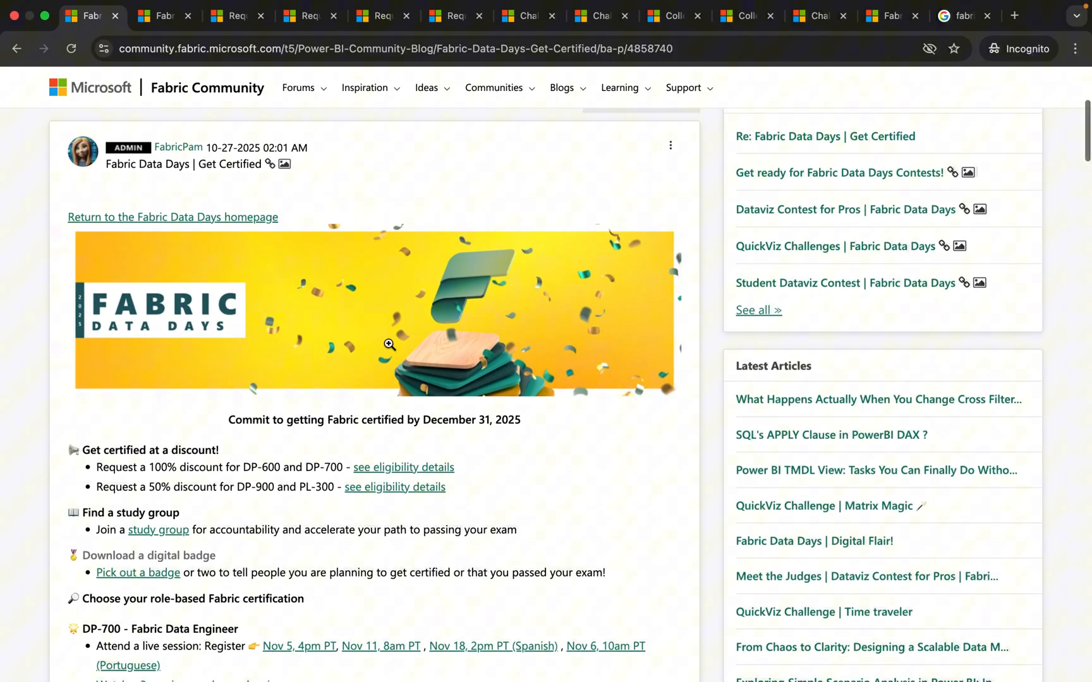
scroll("down", 3)
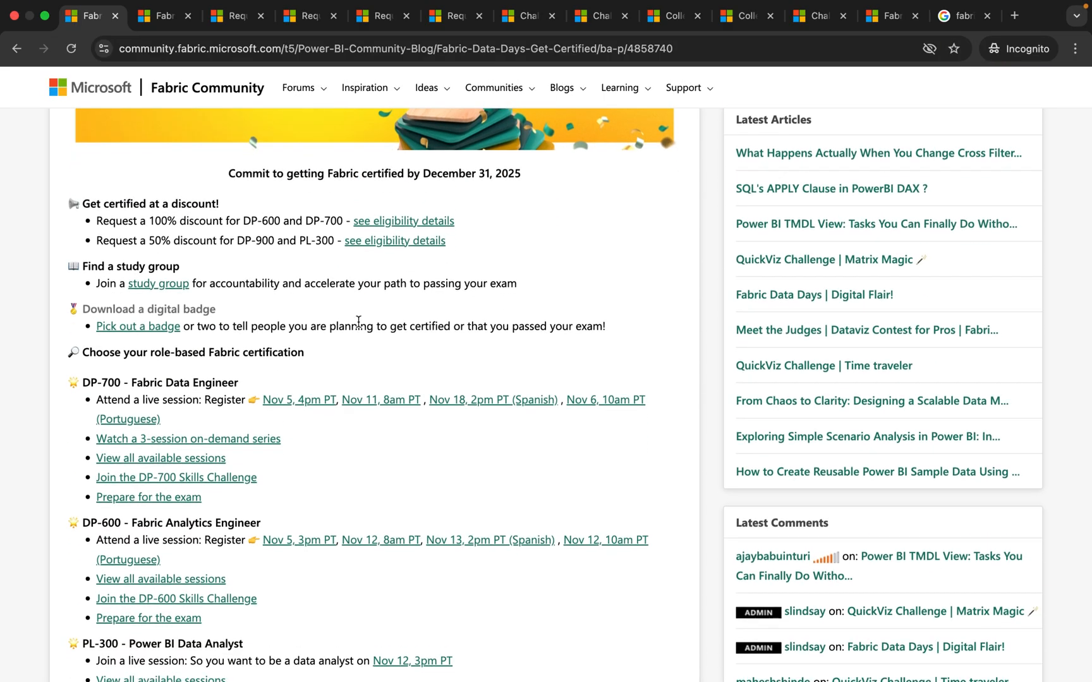
scroll("down", 3)
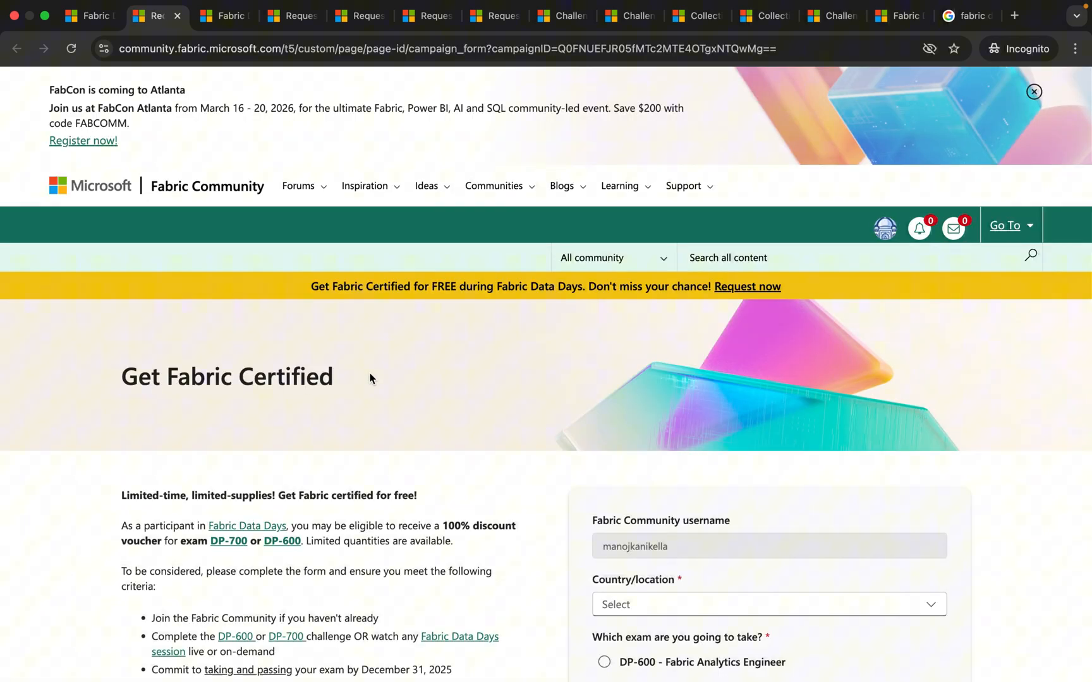
Step: Scroll the voucher form through eligibility criteria, December 5 deadline and required questions
scroll("down", 3)
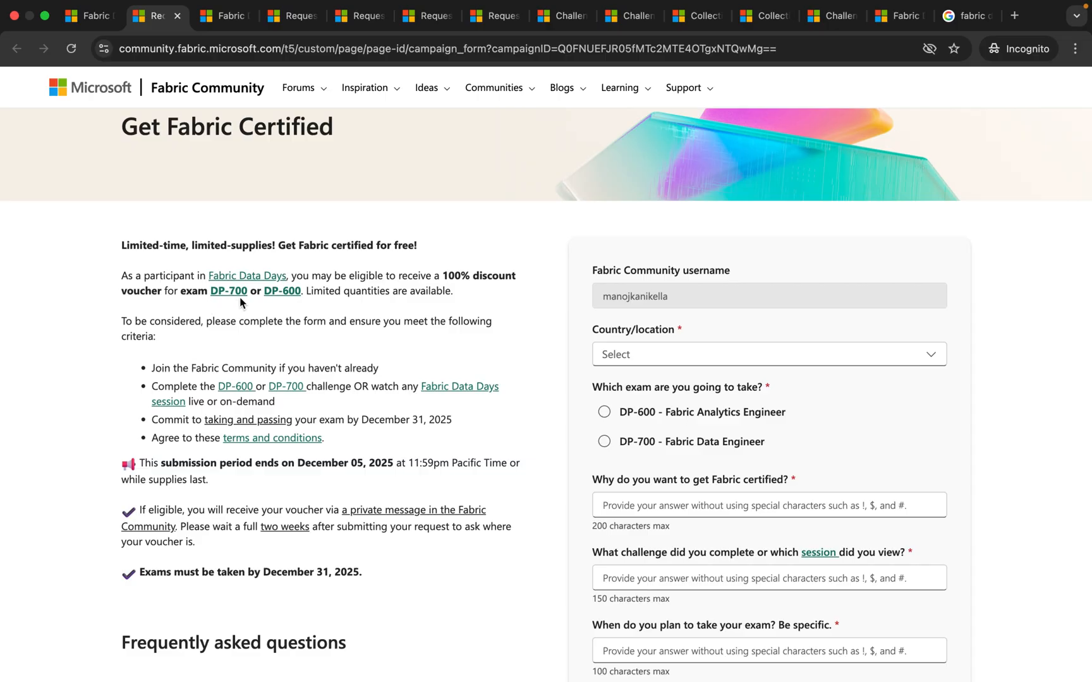
scroll("down", 3)
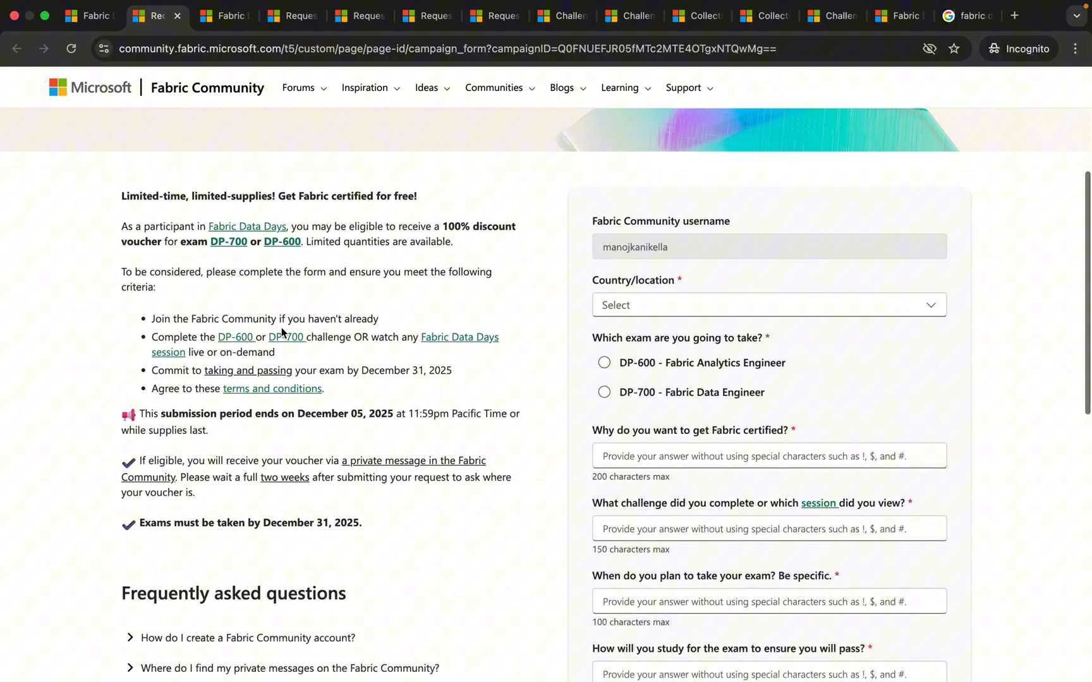
scroll("down", 3)
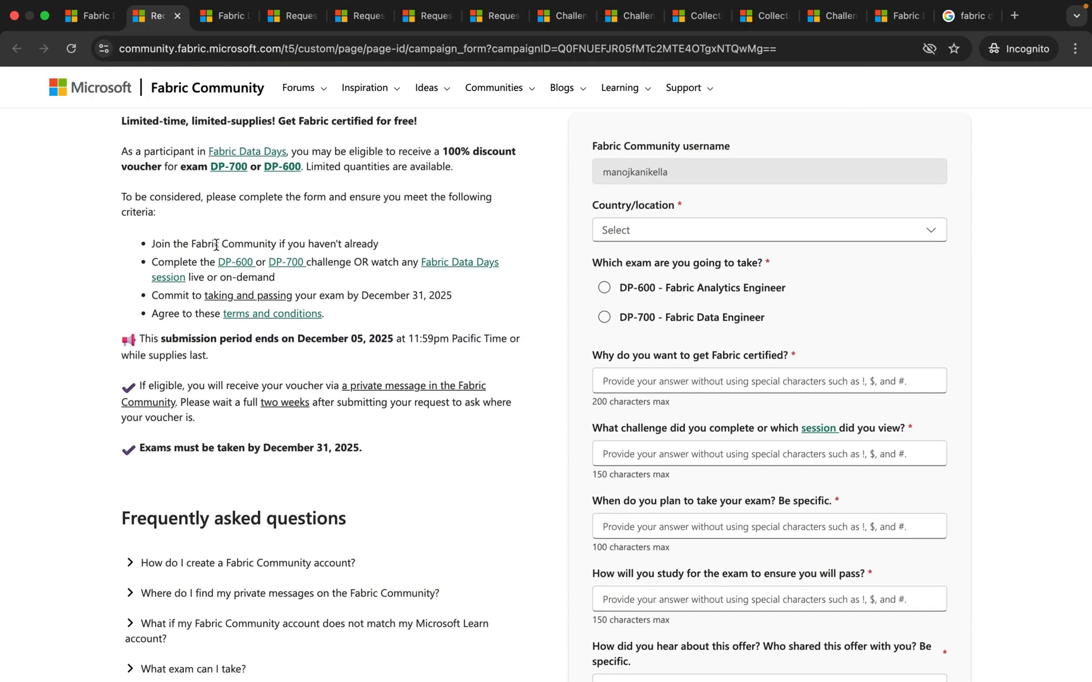
mouse_move(293, 276)
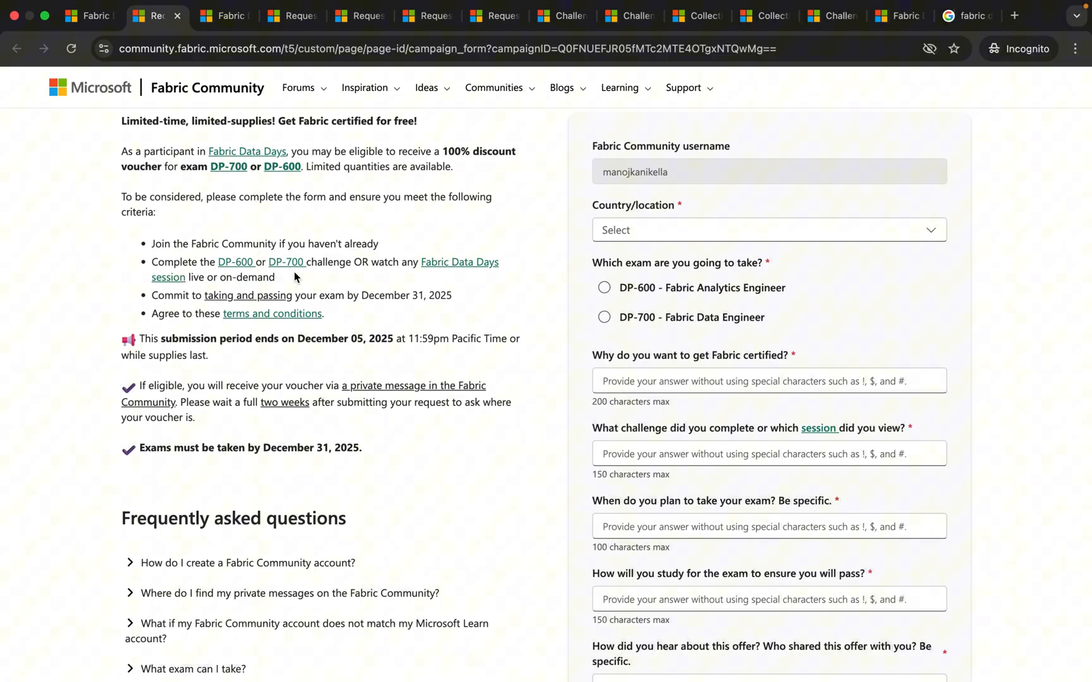
scroll("down", 3)
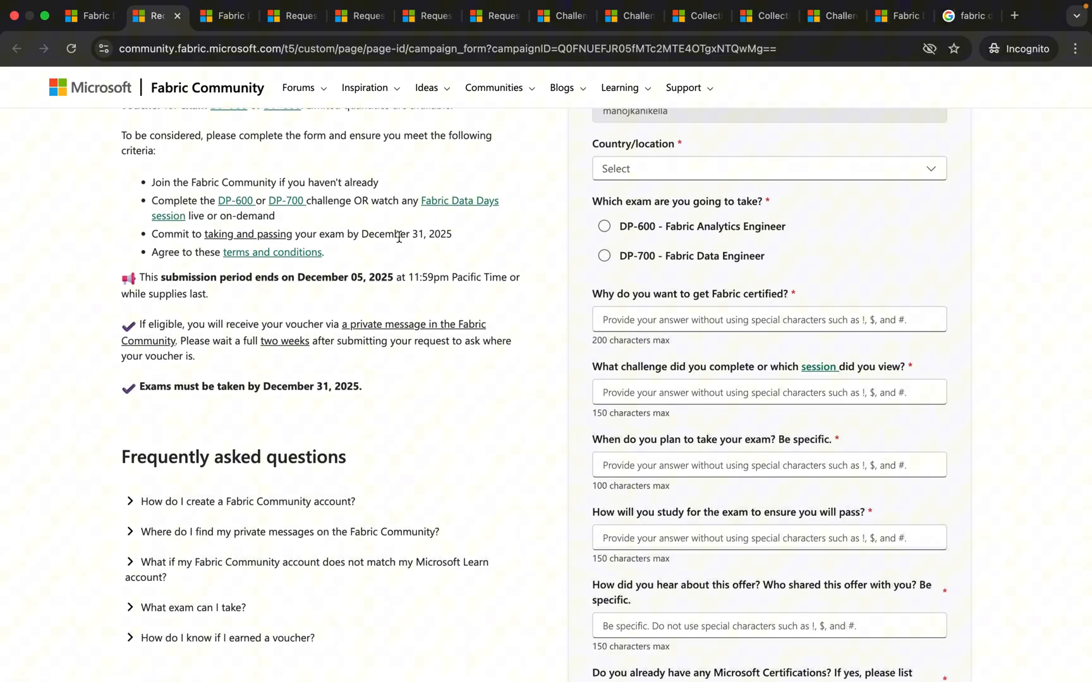
mouse_move(405, 247)
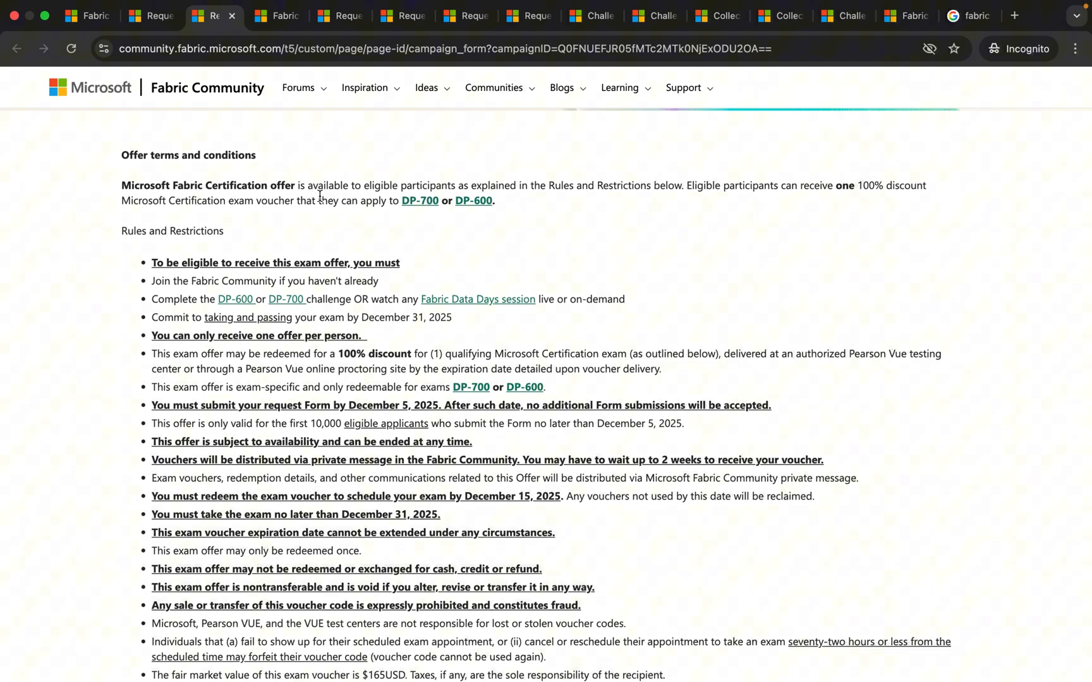
mouse_move(469, 190)
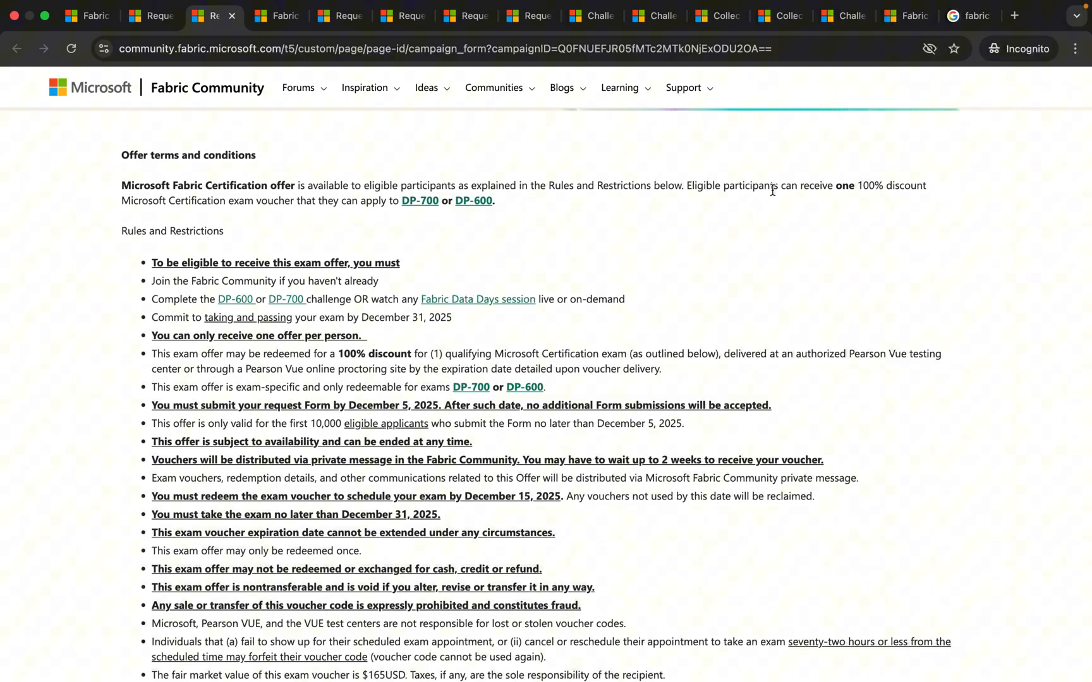
mouse_move(644, 182)
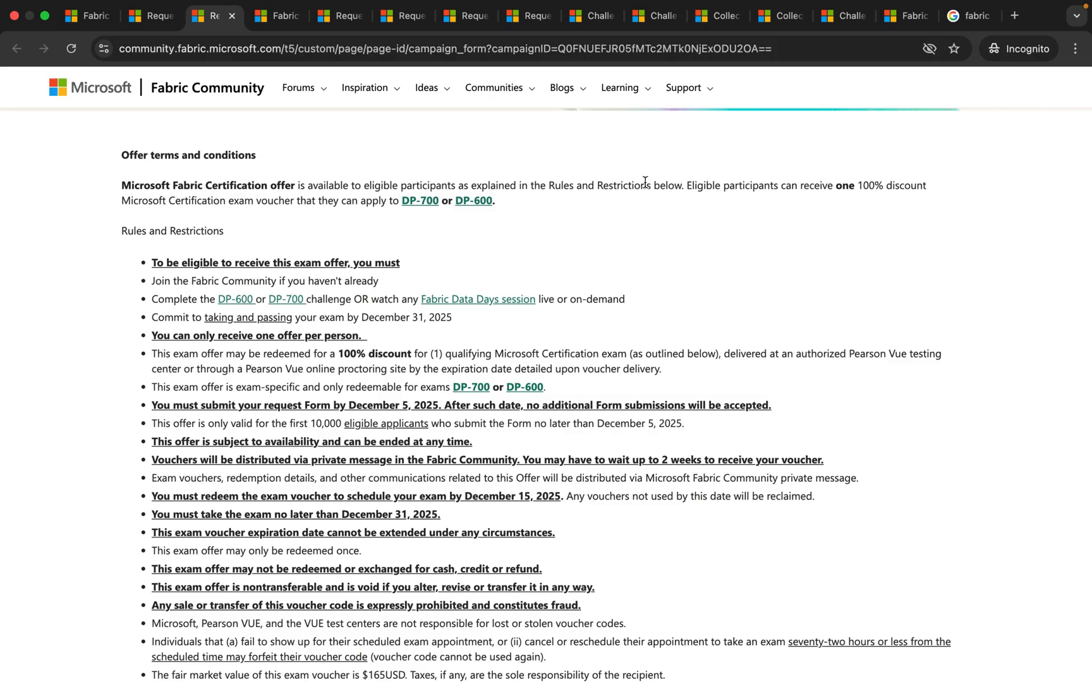
mouse_move(278, 214)
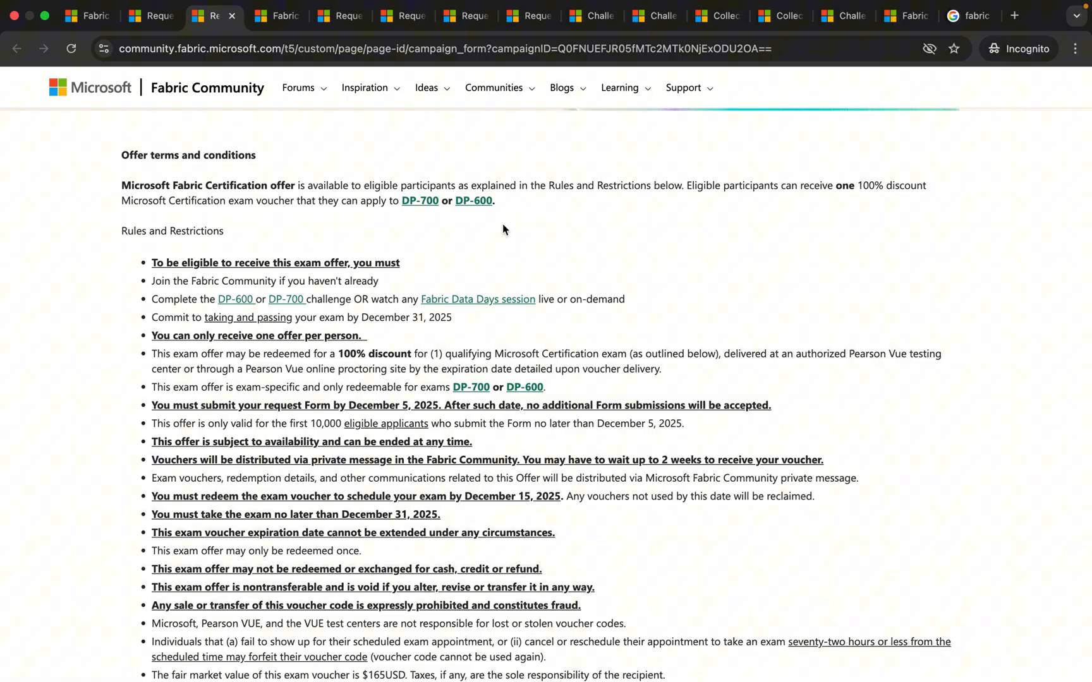
Step: Scroll through the voucher terms and conditions down to the help contact address
scroll("down", 3)
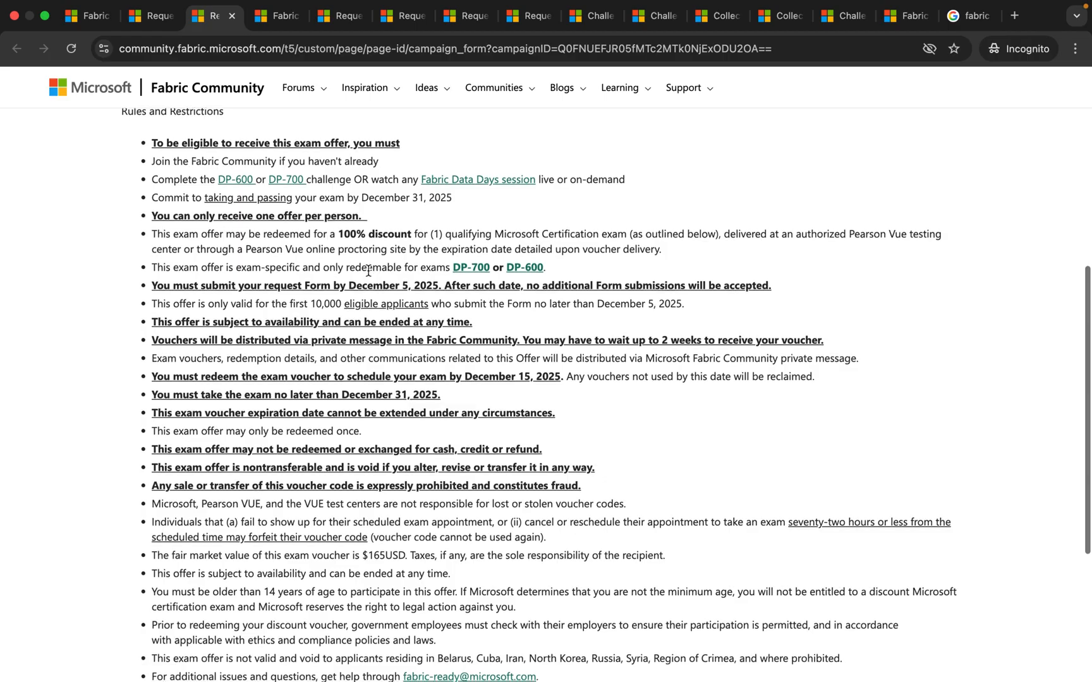
scroll("down", 3)
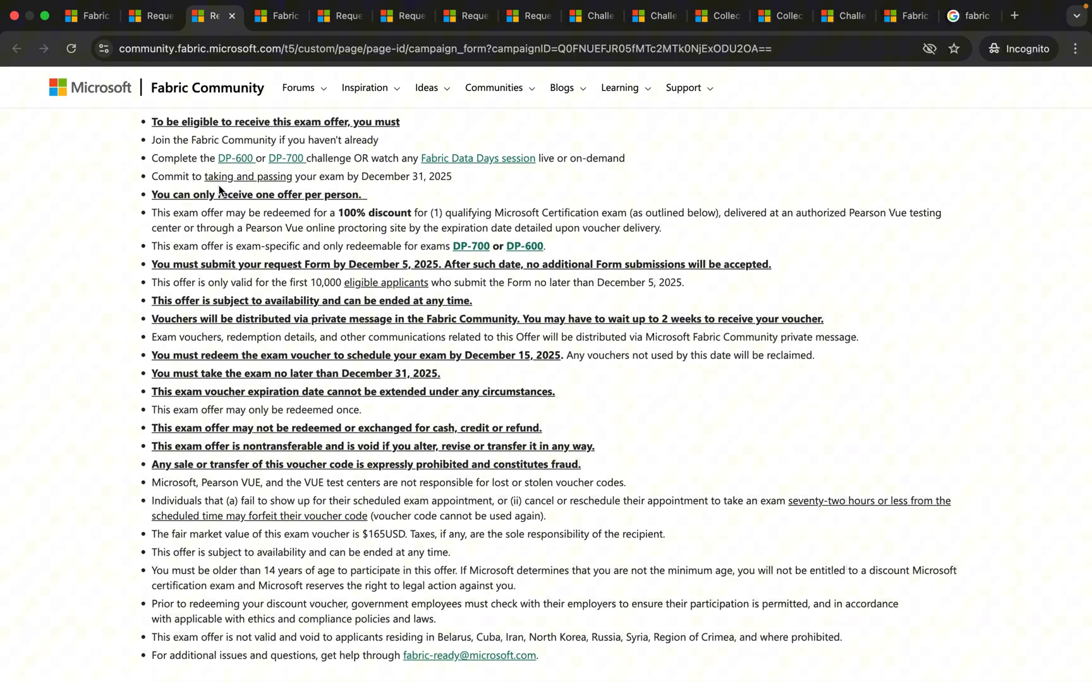
mouse_move(206, 188)
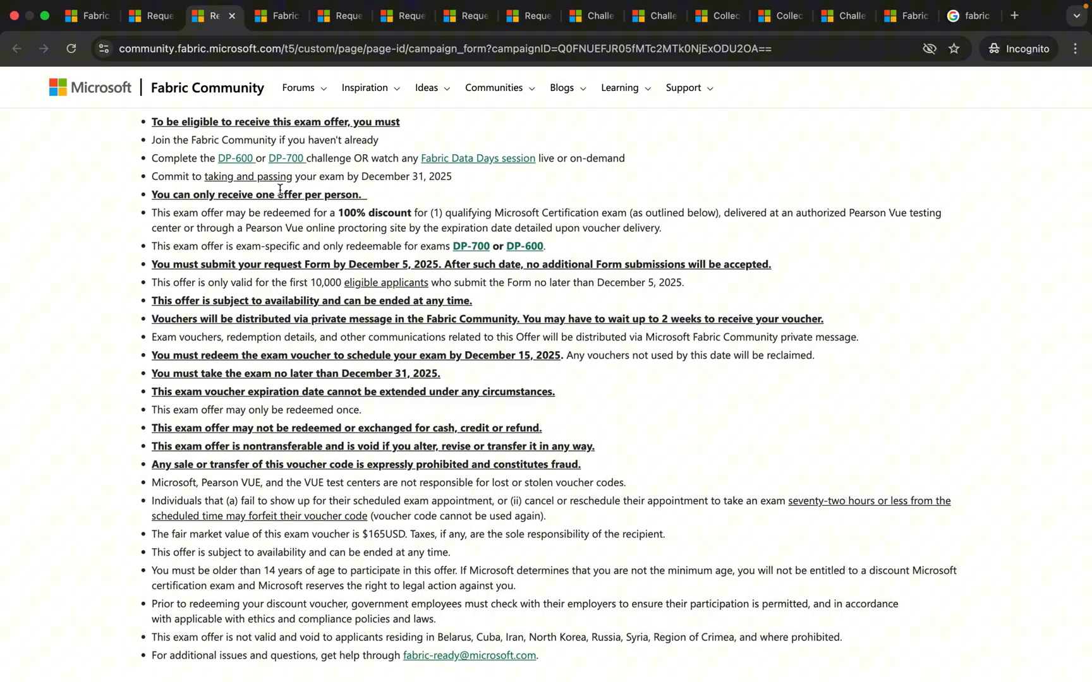
scroll("down", 3)
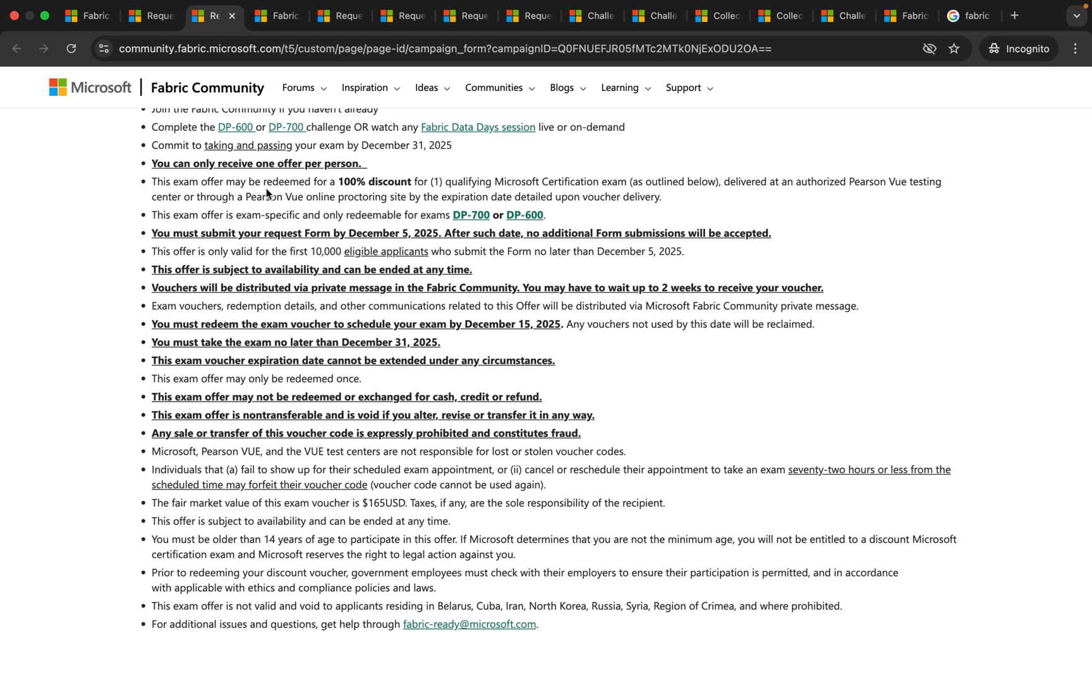
mouse_move(432, 184)
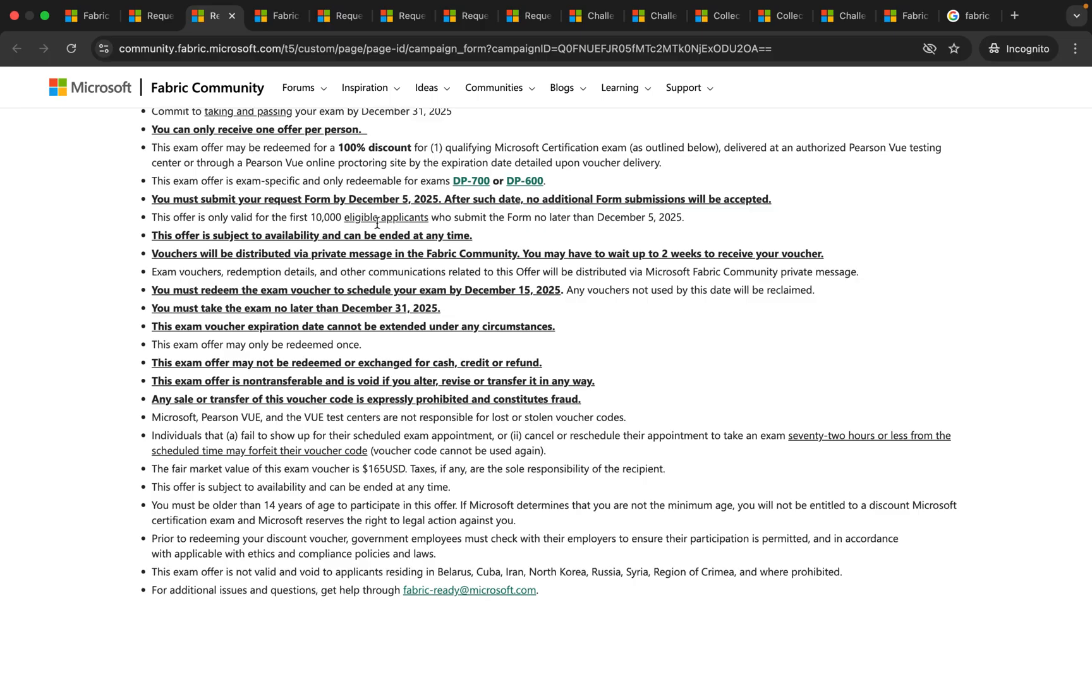
scroll("down", 3)
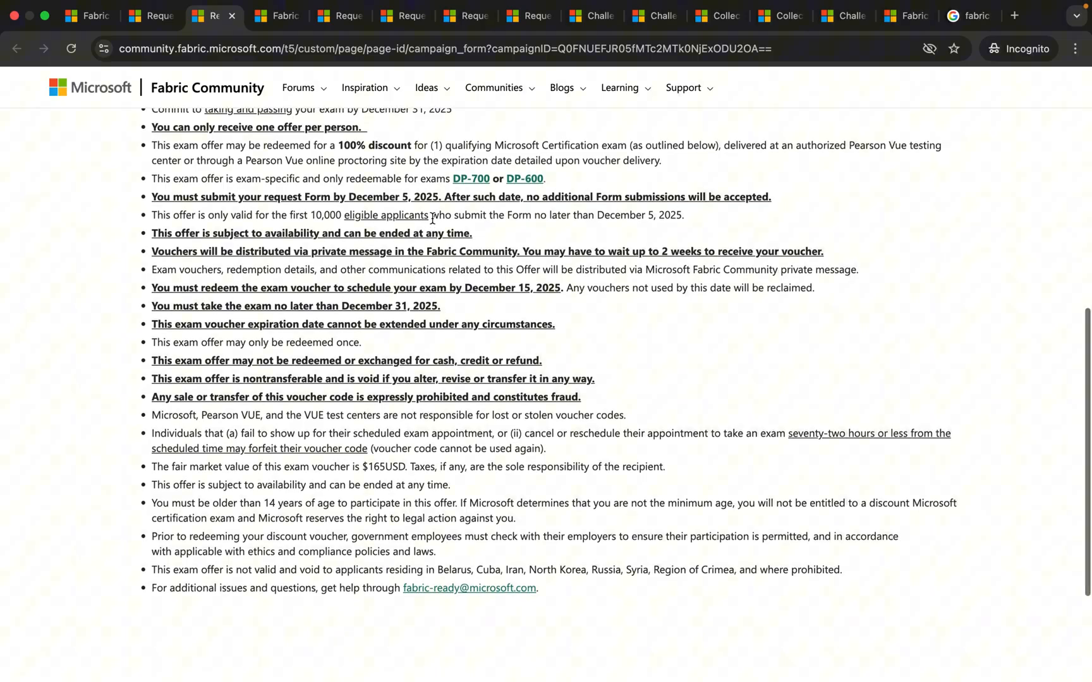
scroll("down", 3)
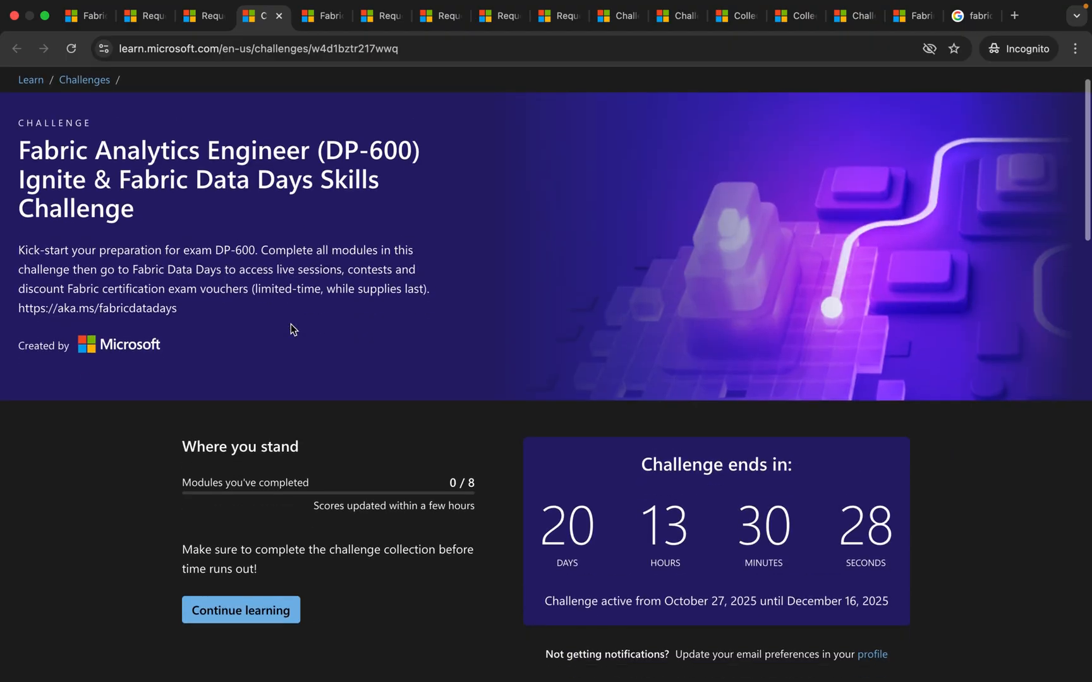
Step: Scroll the DP-600 challenge page to the 7,479-participant leaderboard and back up
scroll("down", 3)
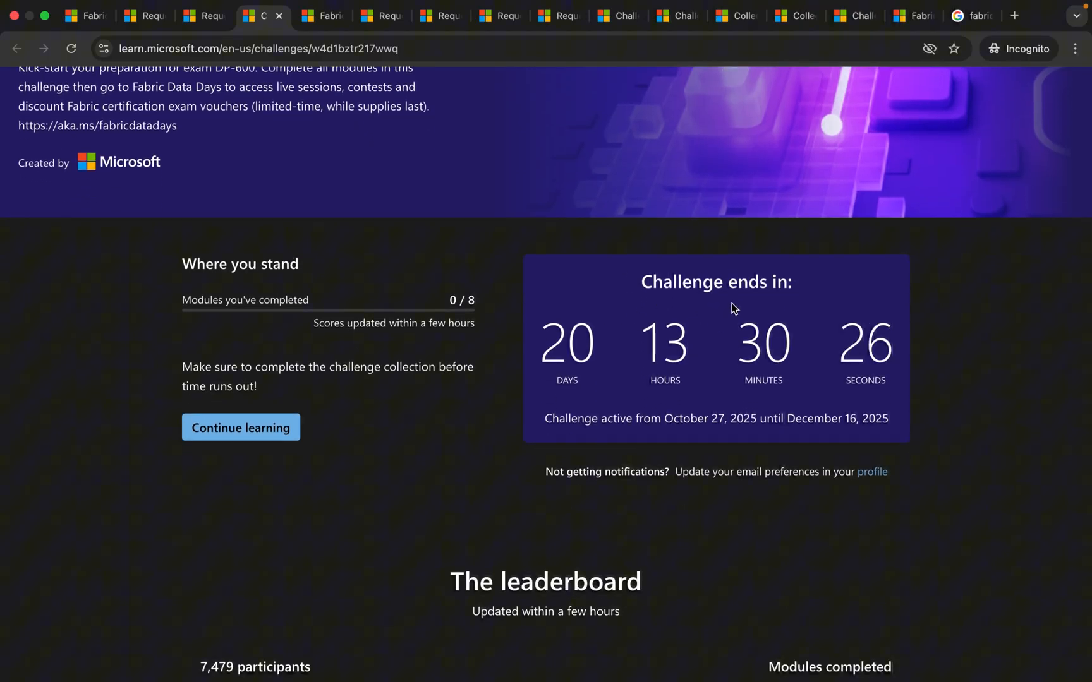
scroll("down", 3)
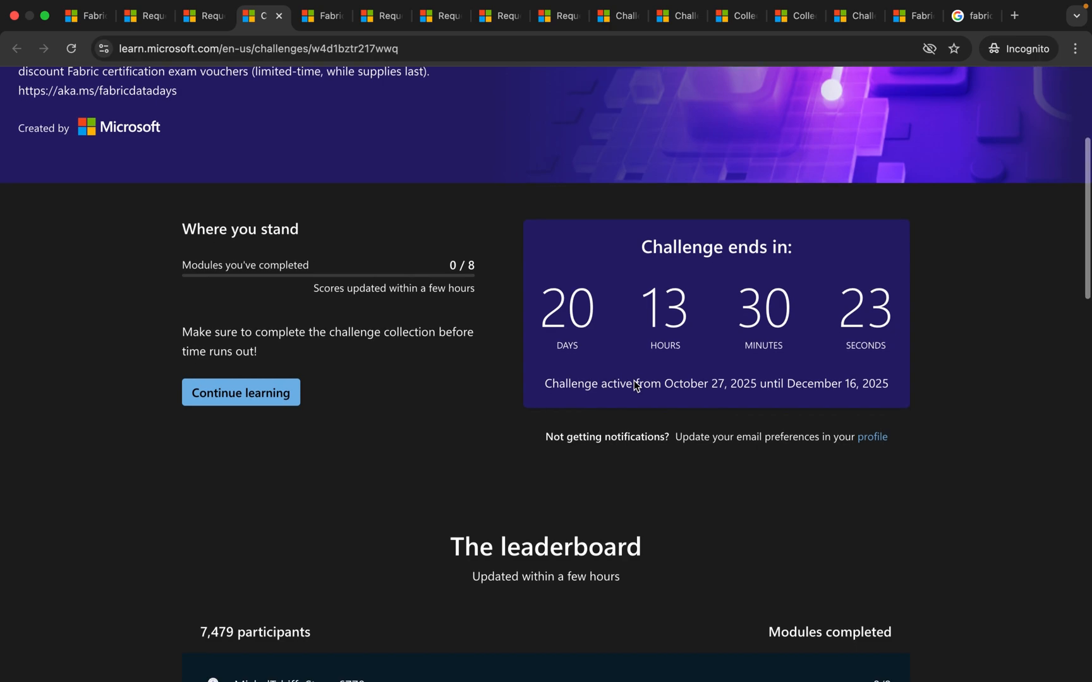
scroll("down", 3)
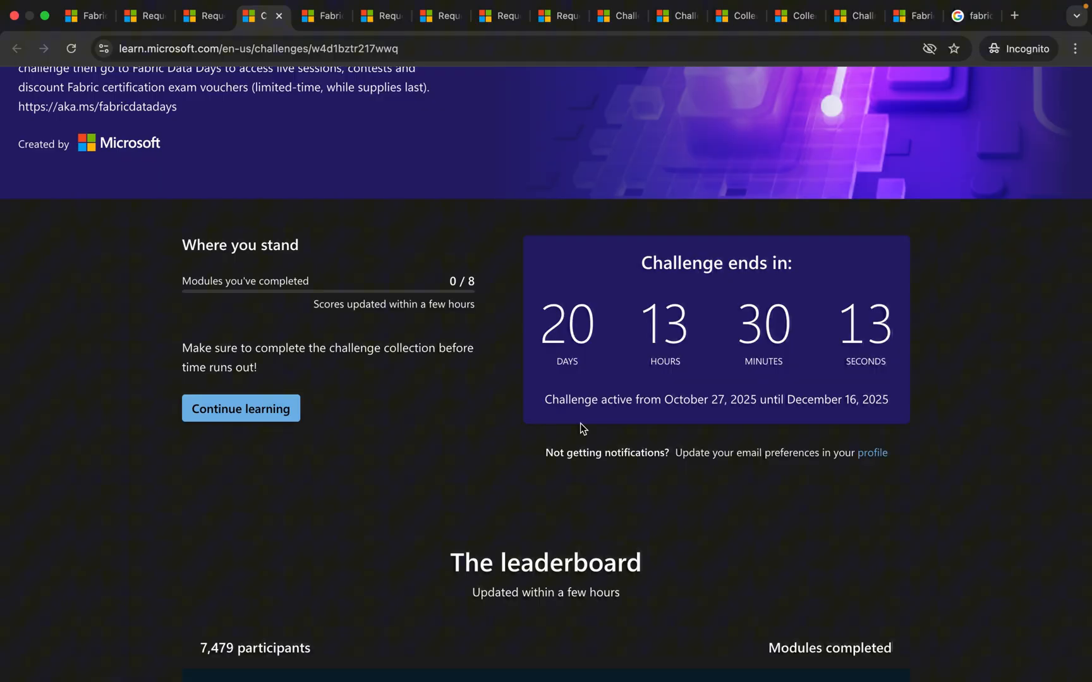
scroll("down", 3)
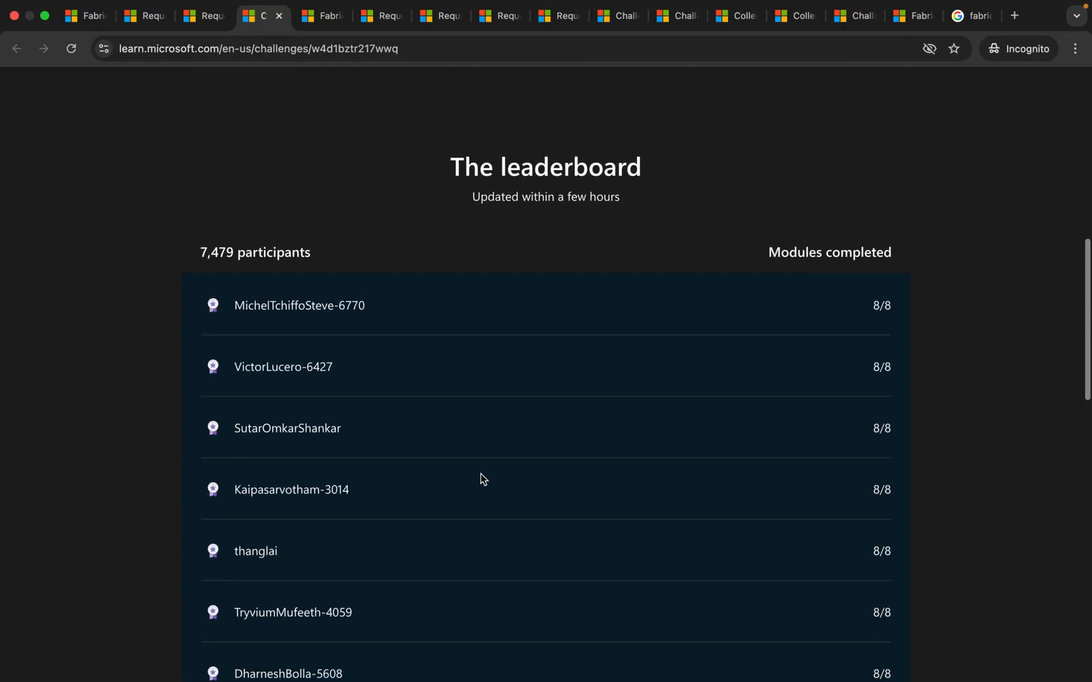
scroll("up", 3)
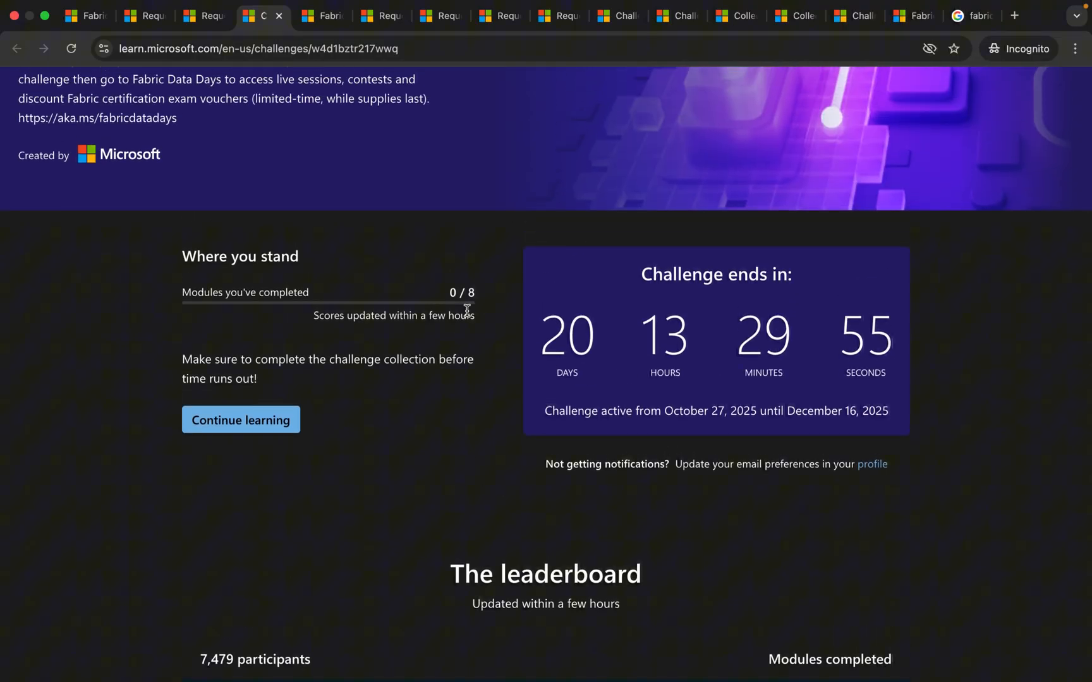
scroll("down", 3)
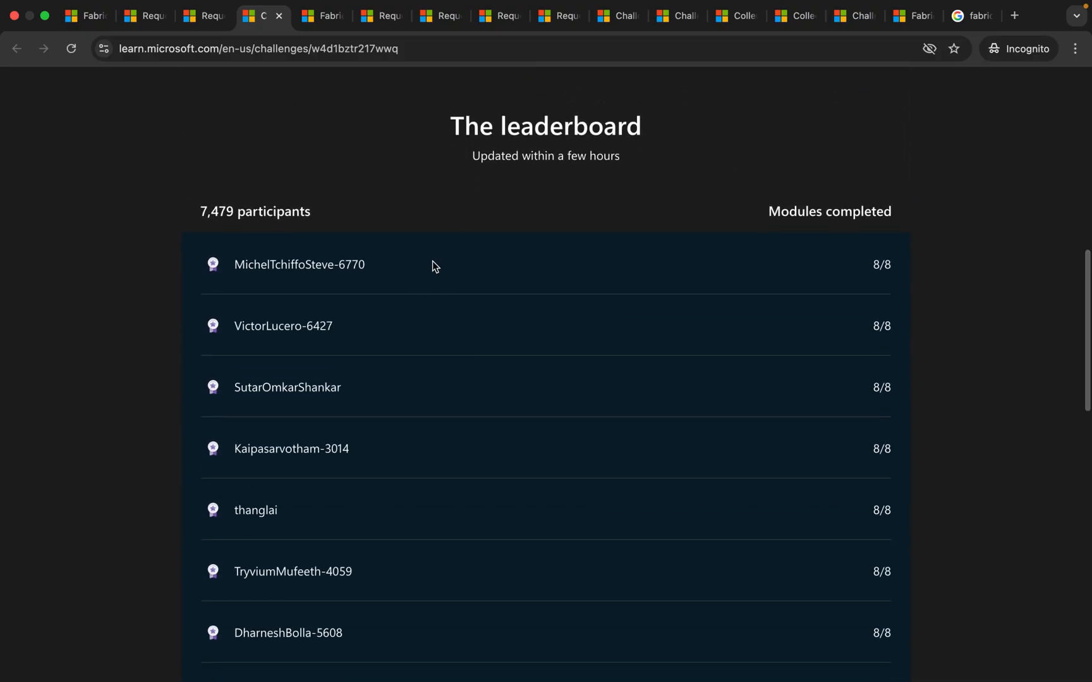
mouse_move(389, 267)
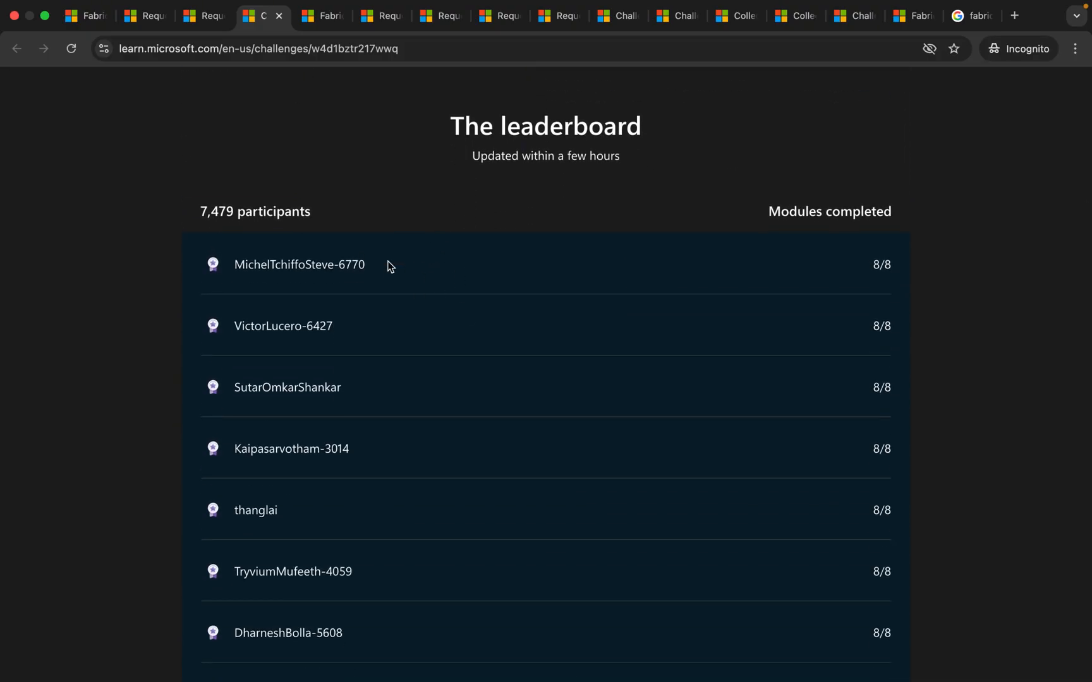
scroll("down", 3)
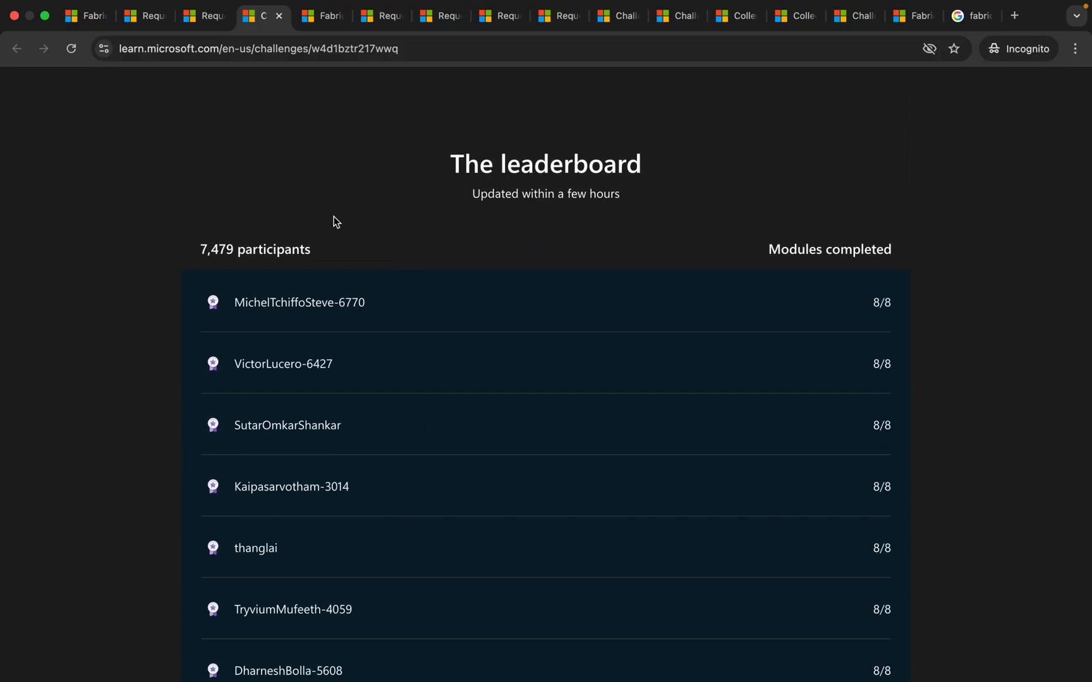
scroll("up", 3)
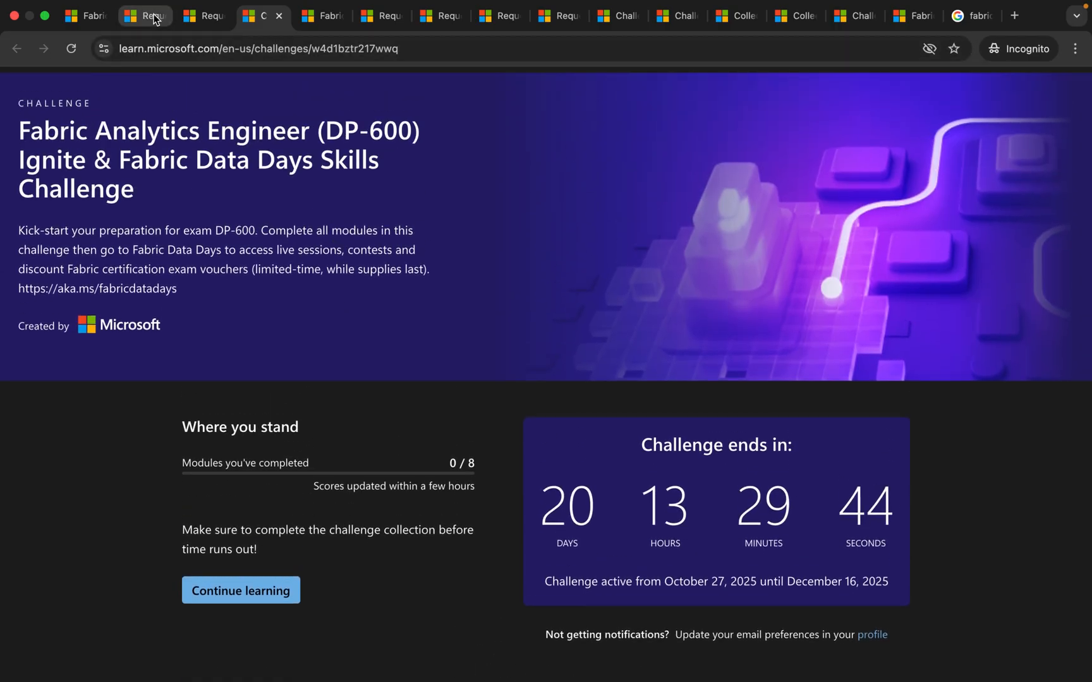
Step: Return to the voucher request form and scroll its questions down to Submit and back
left_click(143, 15)
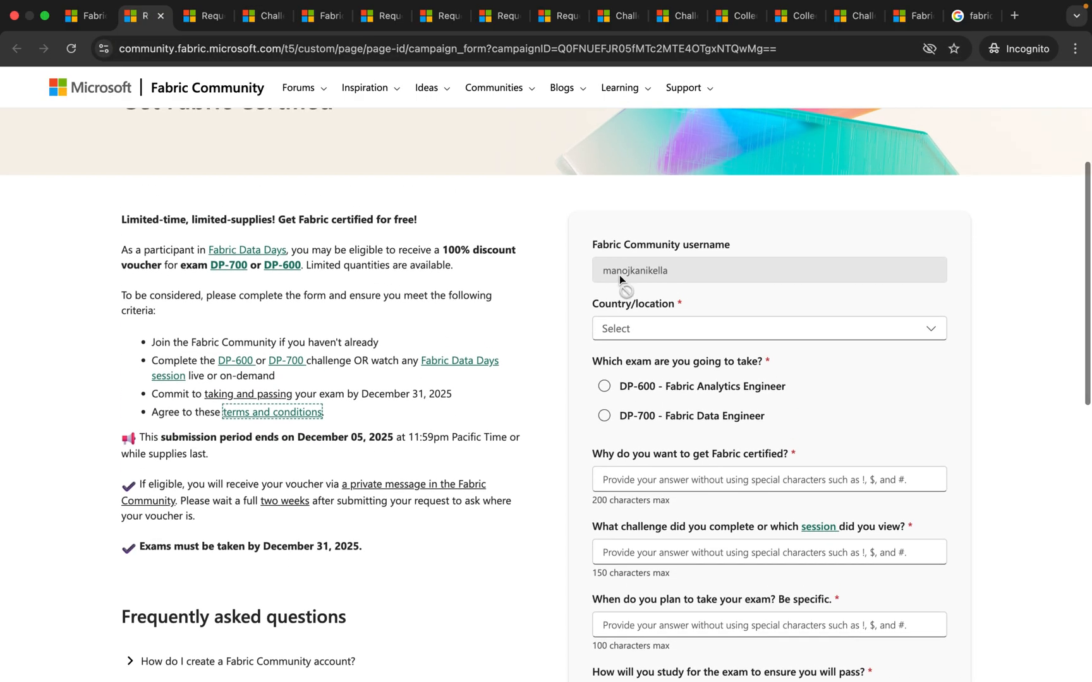
scroll("down", 3)
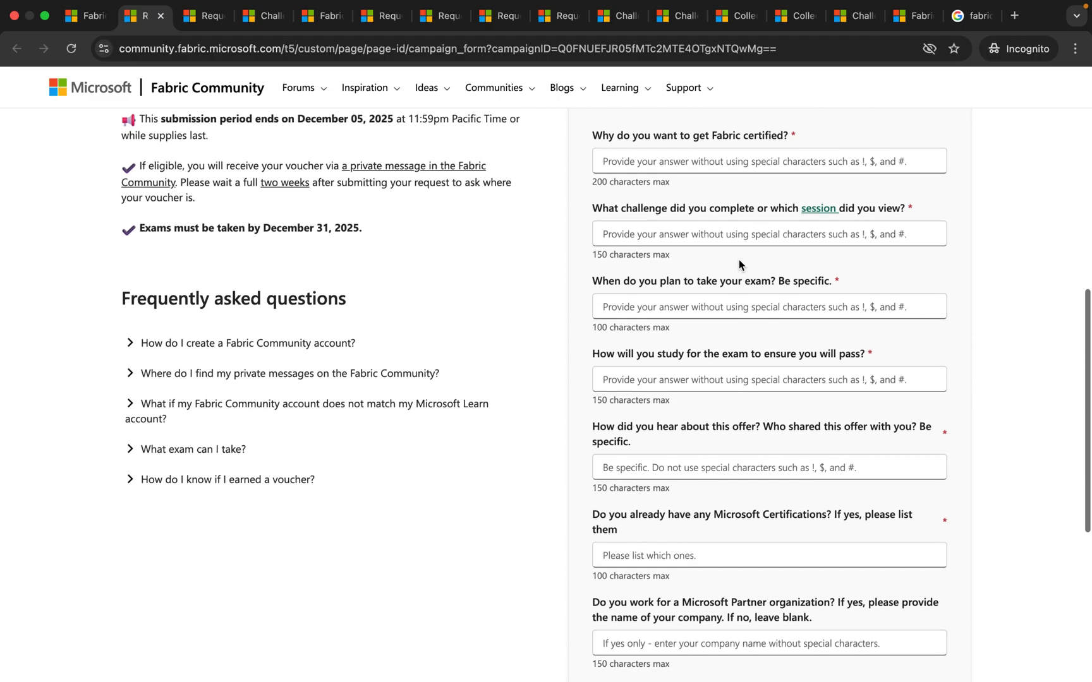
scroll("down", 3)
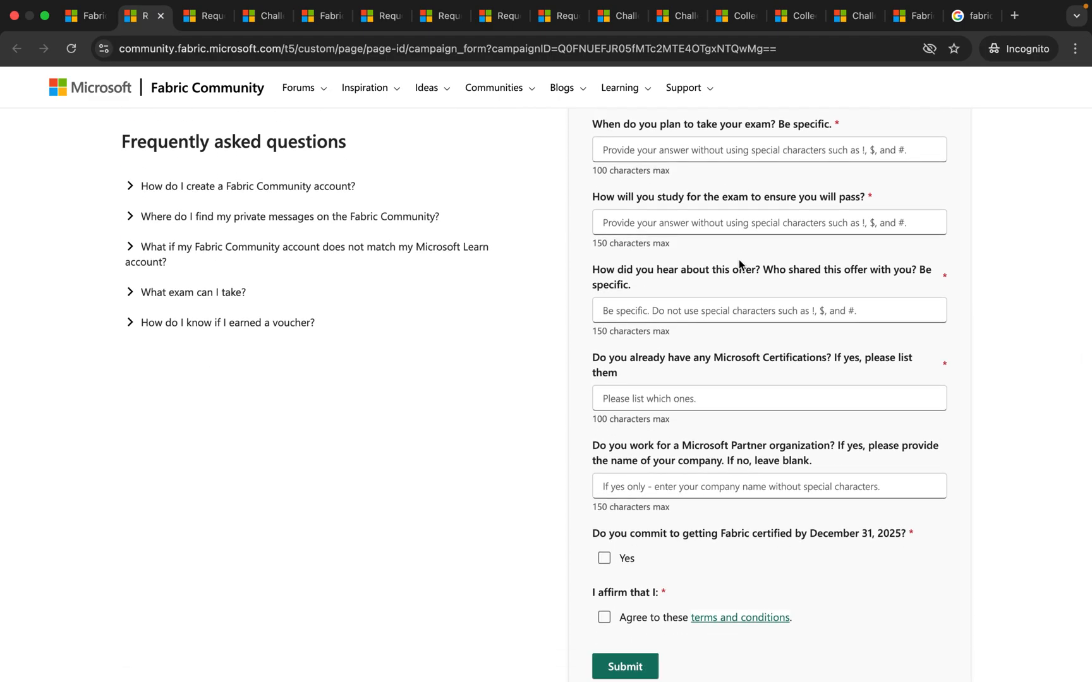
scroll("down", 3)
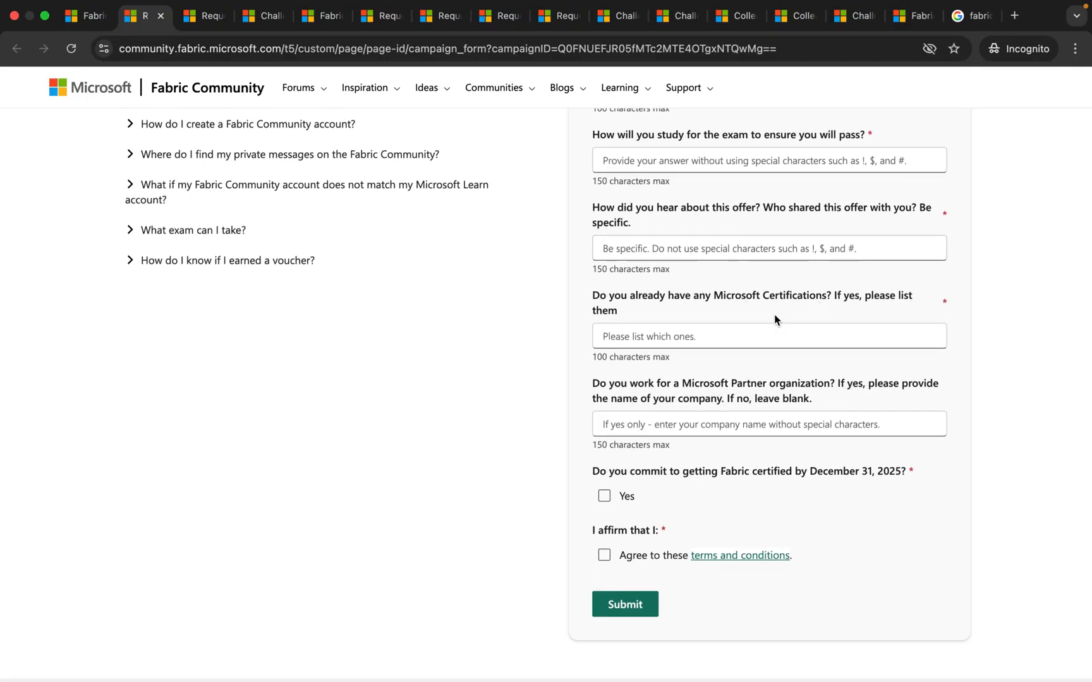
scroll("down", 3)
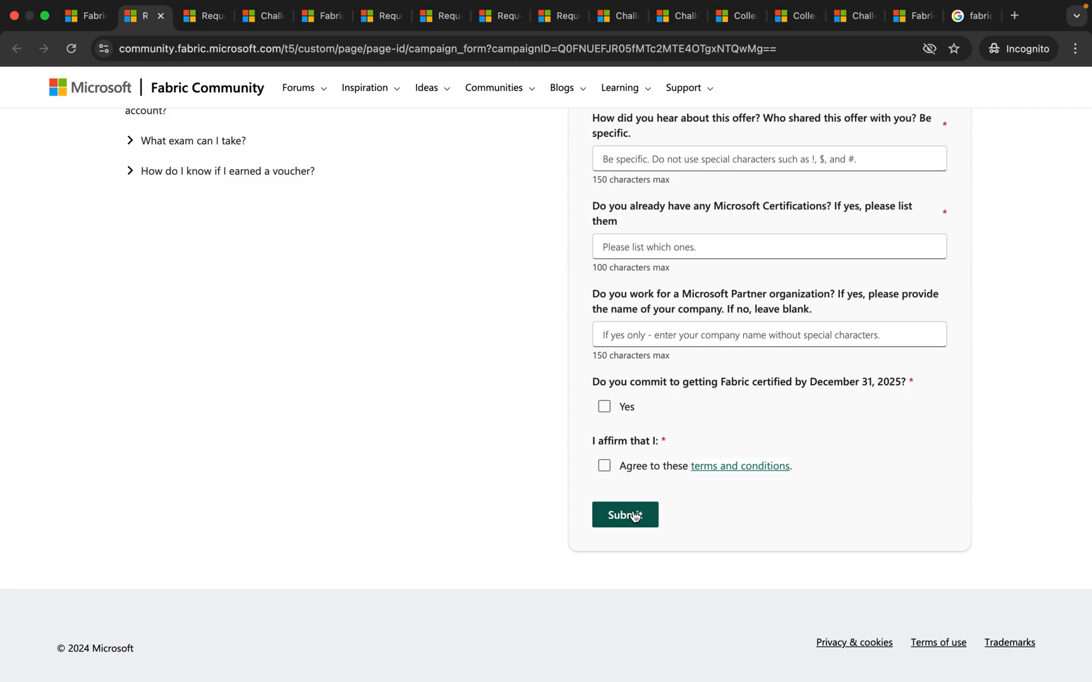
mouse_move(676, 414)
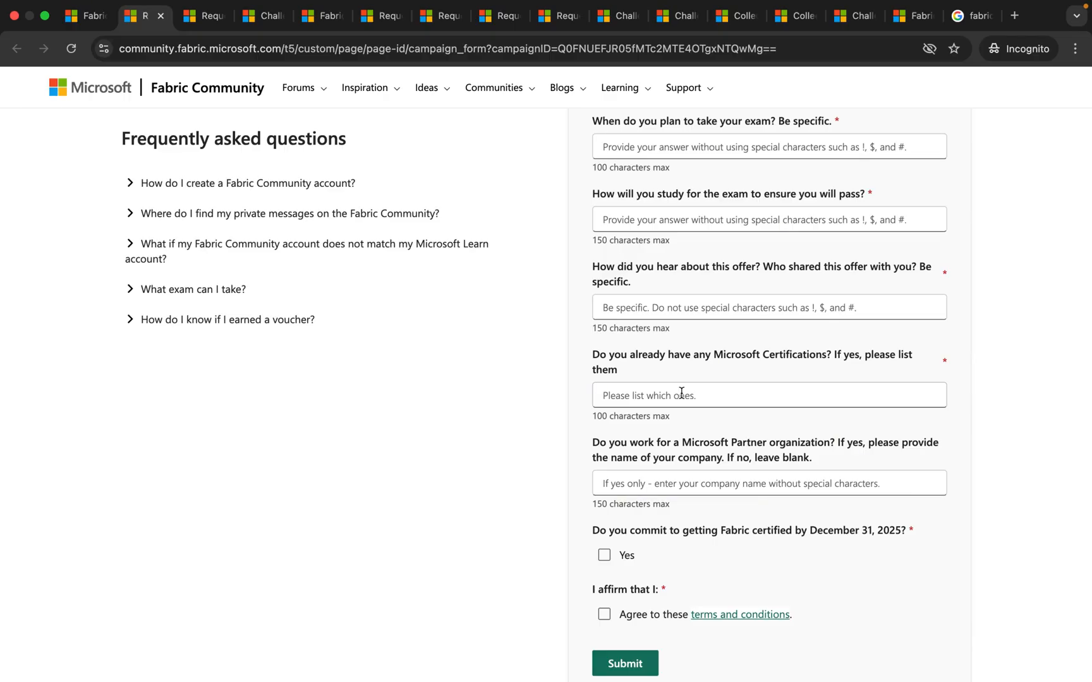
scroll("up", 3)
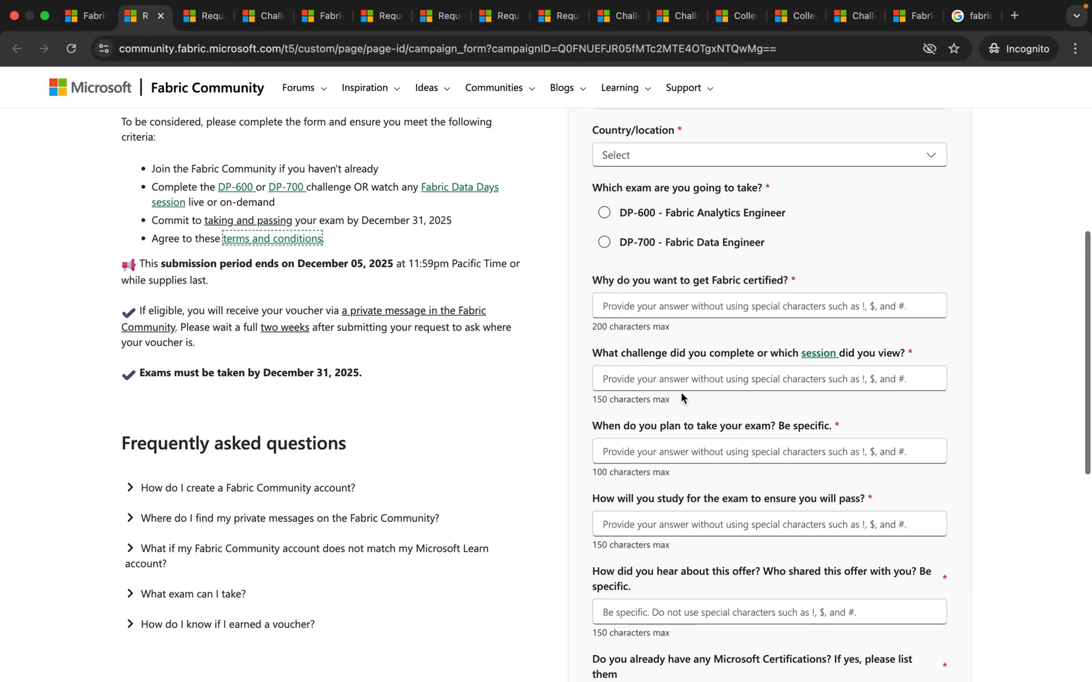